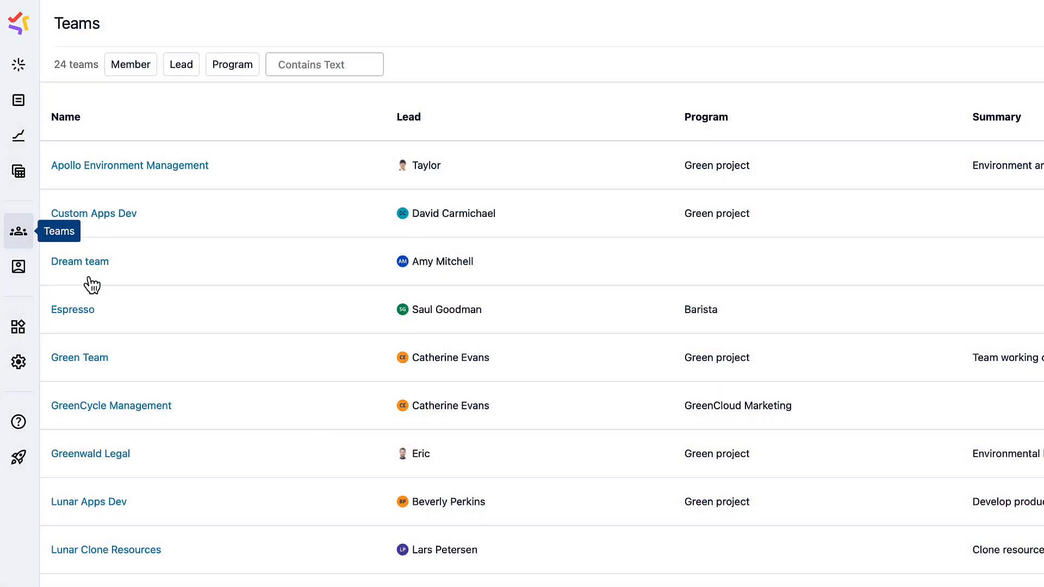
Step: Review the nine-member Project Kaguya roster, then go to the resource Planning timeline
scroll(down, 3)
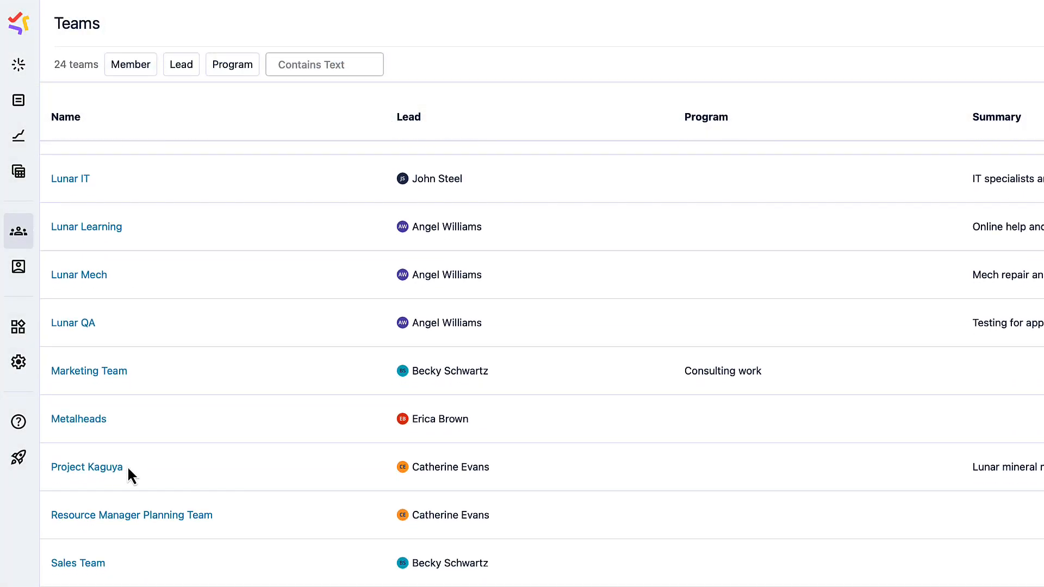
click(87, 466)
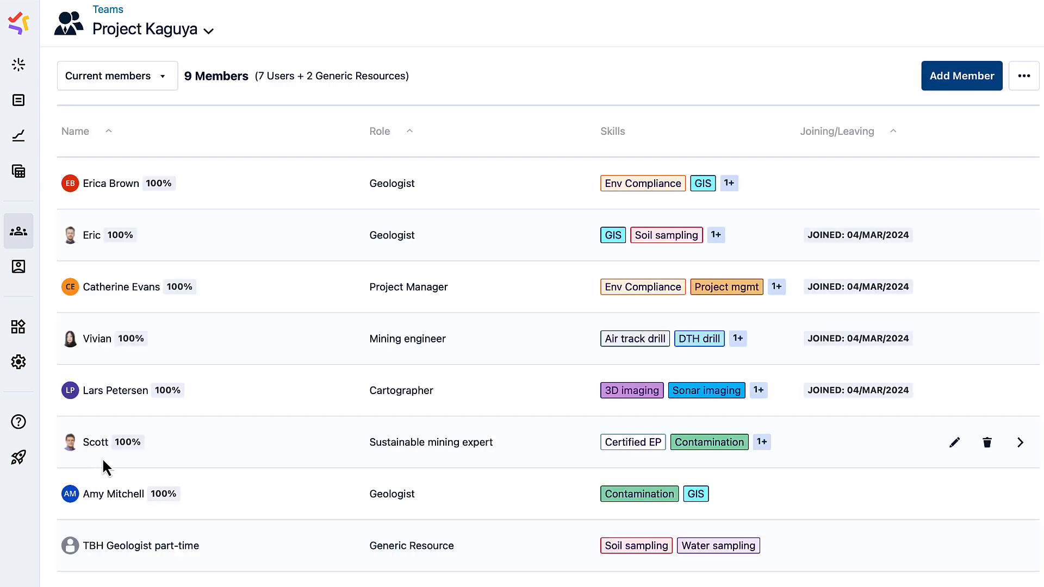
mouse_move(511, 145)
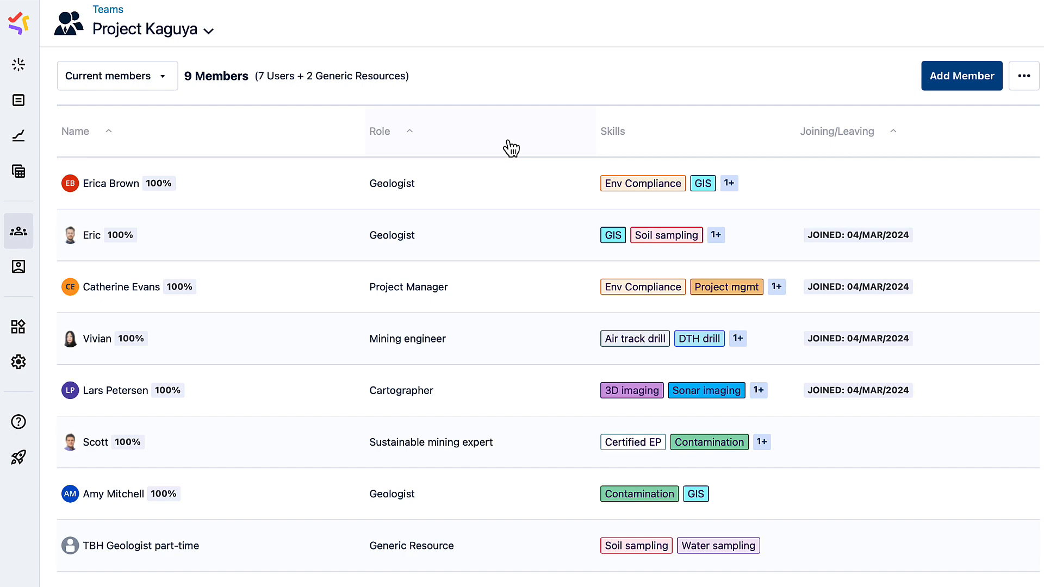
mouse_move(617, 153)
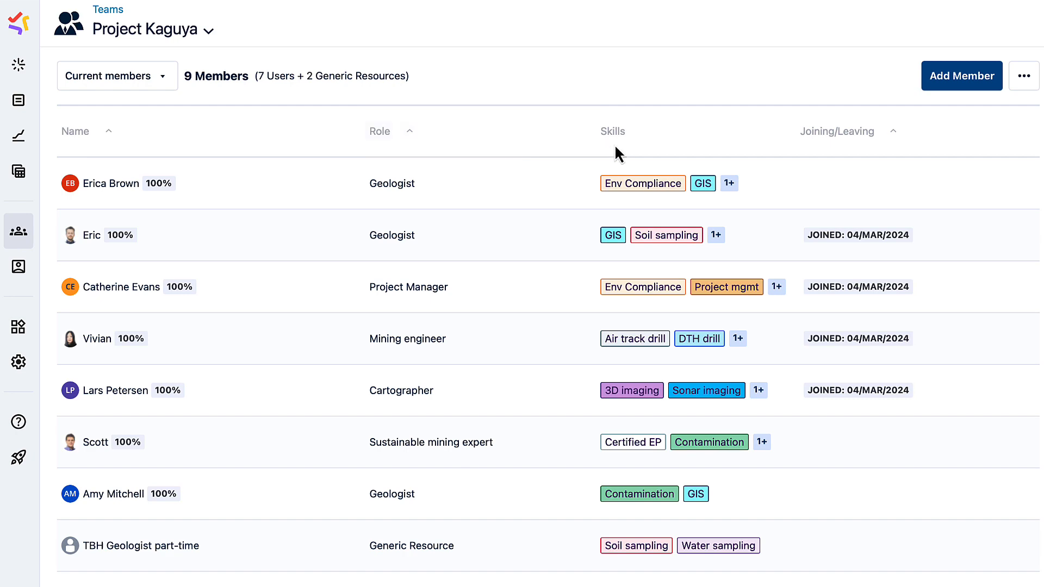
click(19, 100)
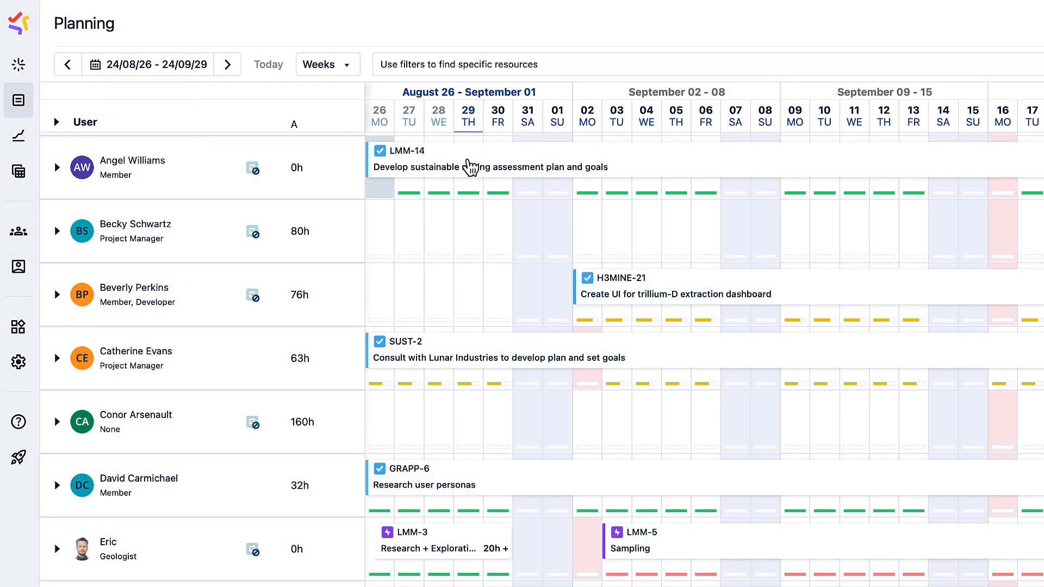
mouse_move(646, 356)
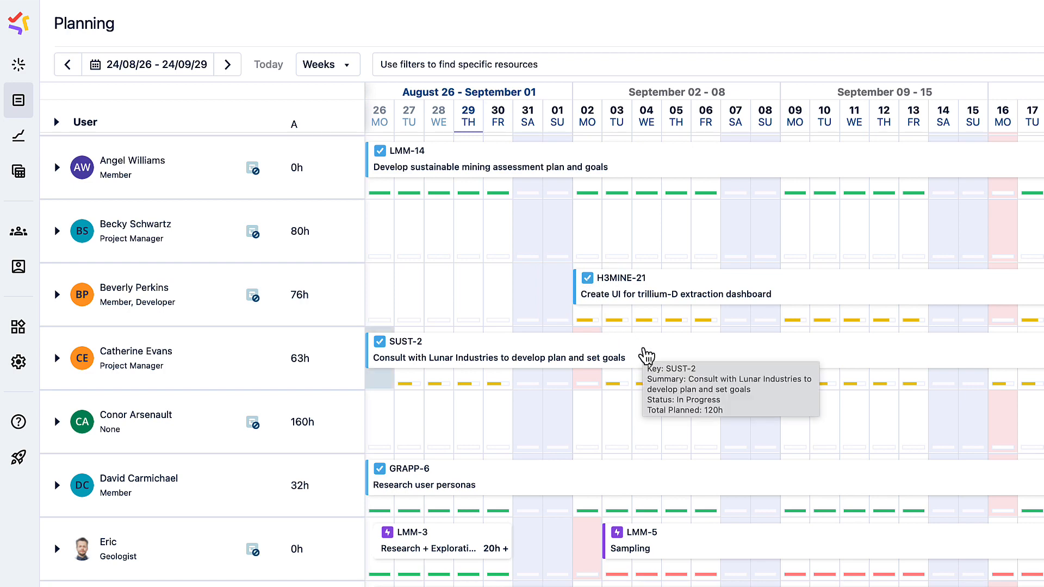
Step: Advance the plan two periods to 4 November–8 December and show resource filters
click(226, 64)
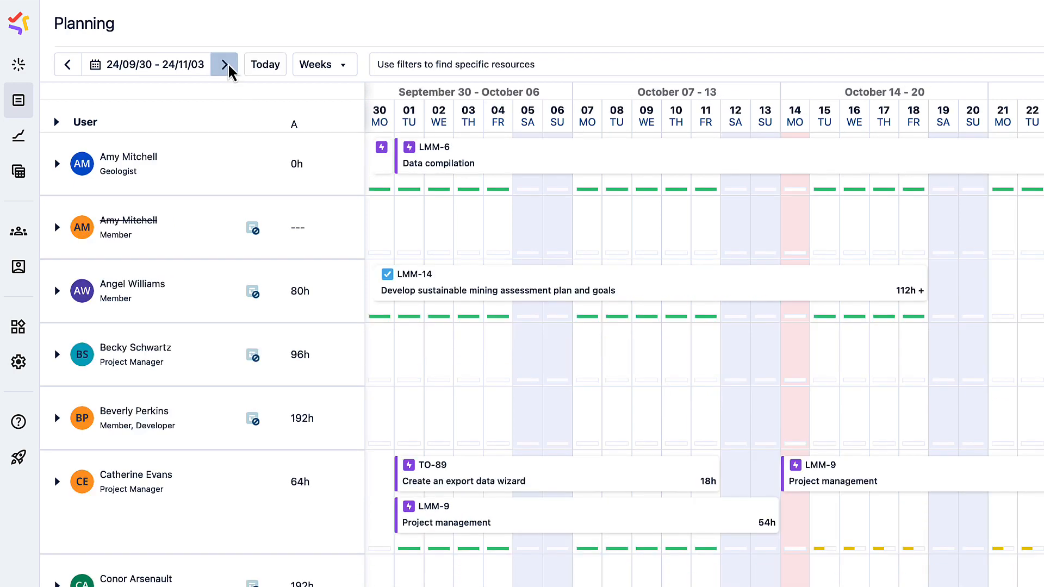
click(224, 65)
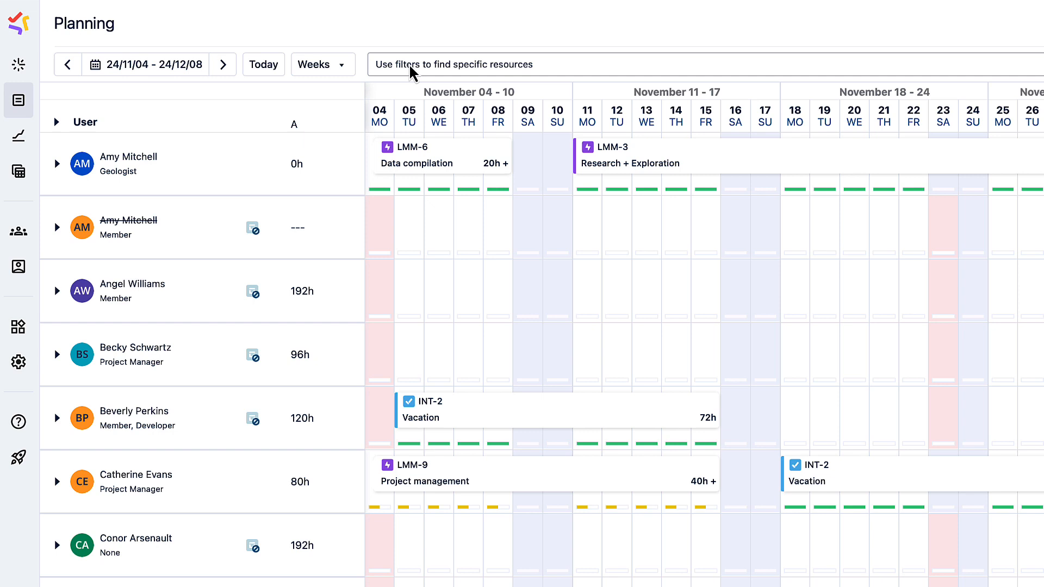
click(454, 65)
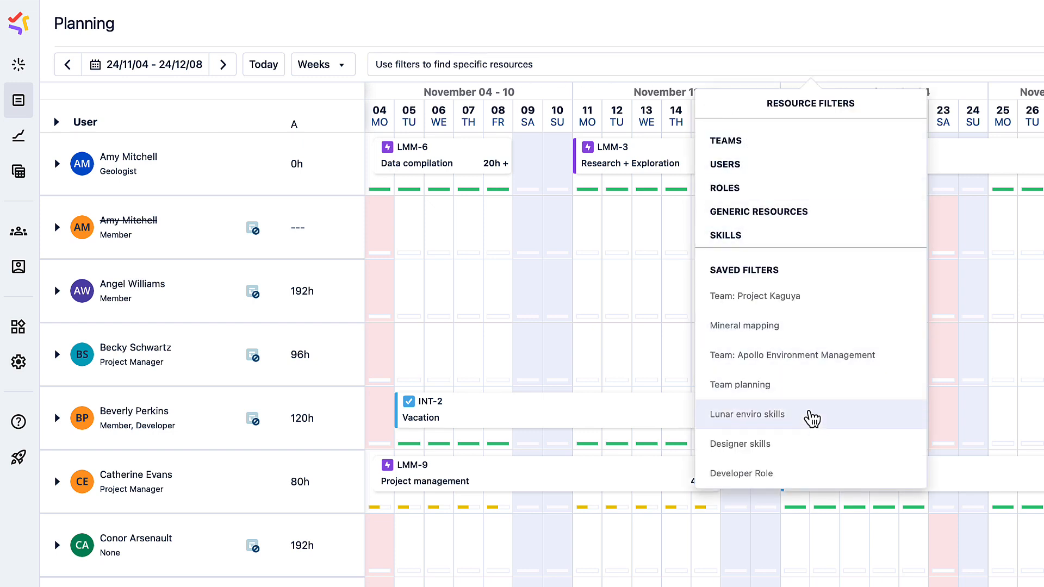
Step: Apply the saved 'Lunar enviro skills' resource filter
click(747, 414)
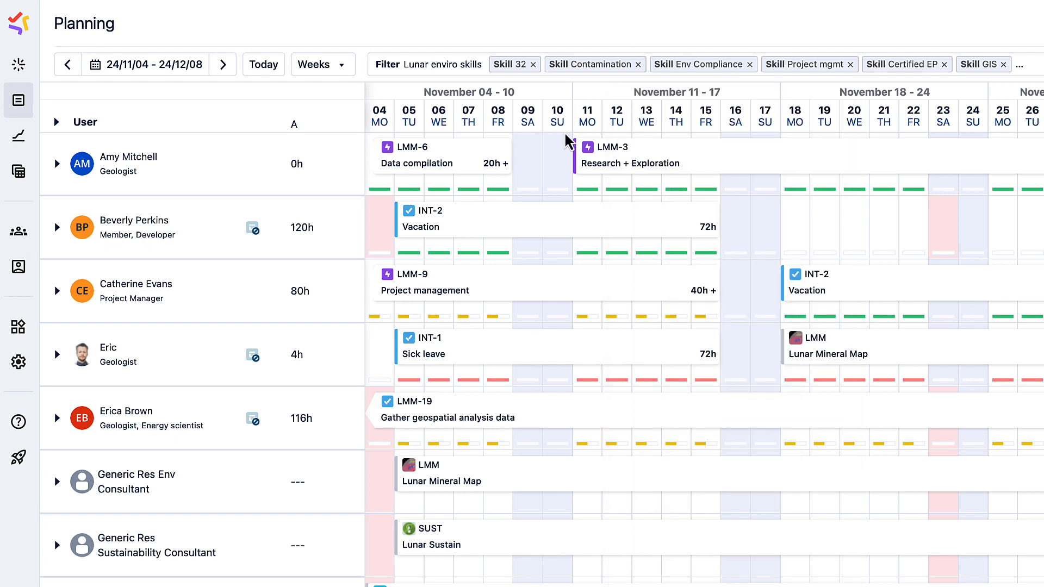
mouse_move(519, 226)
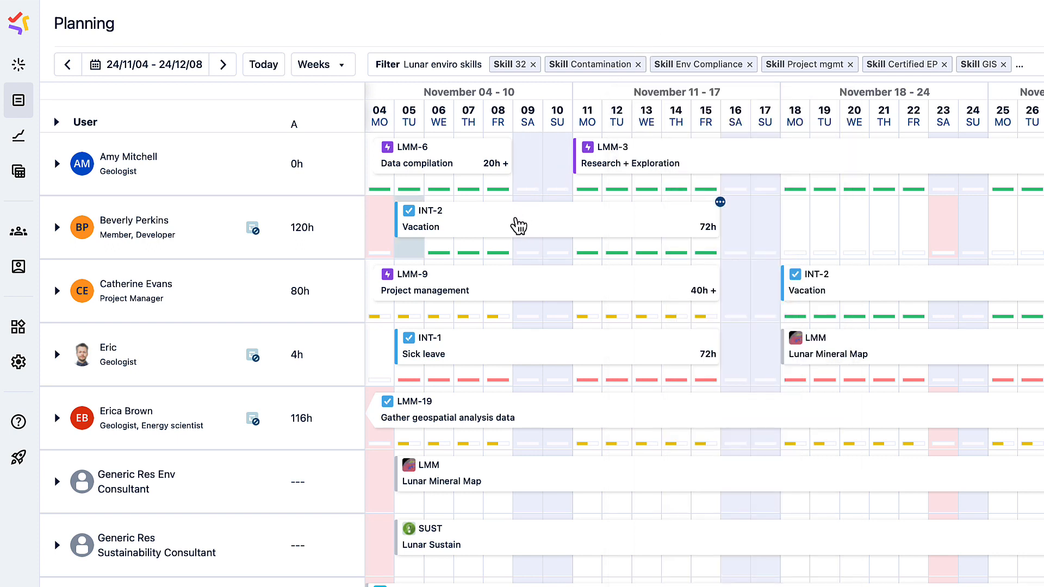
mouse_move(880, 288)
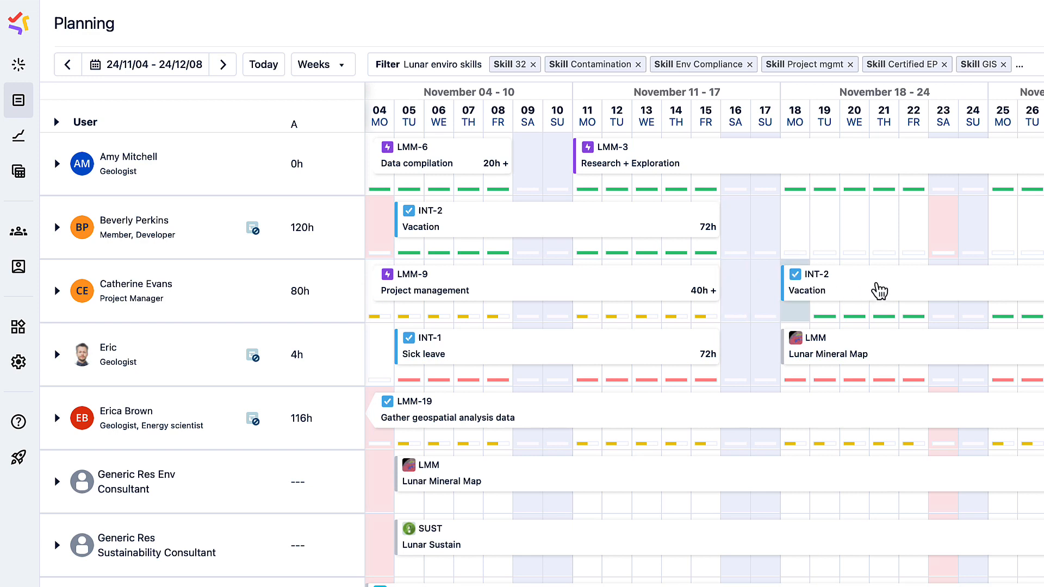
mouse_move(618, 352)
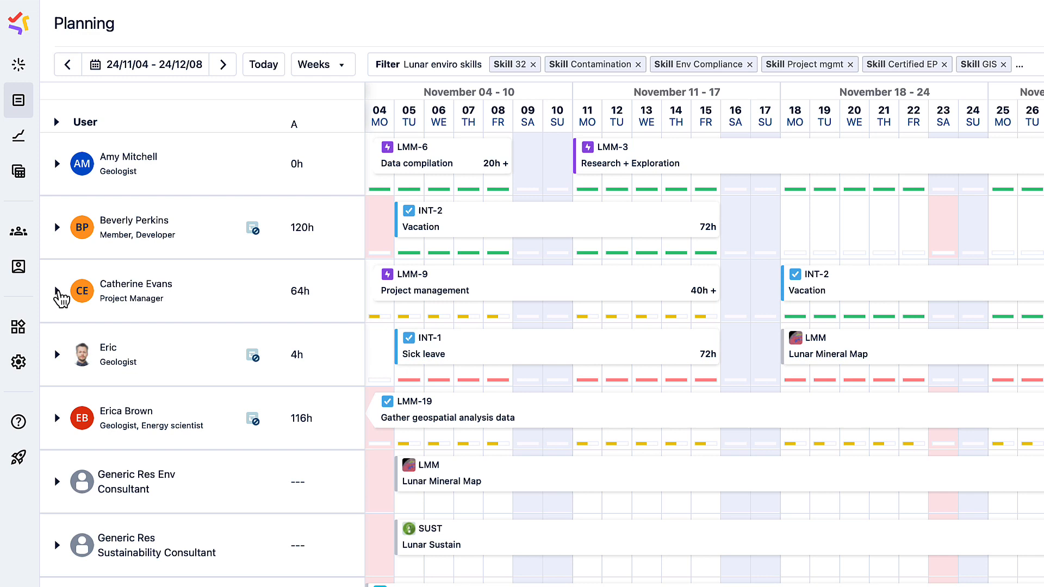
click(56, 290)
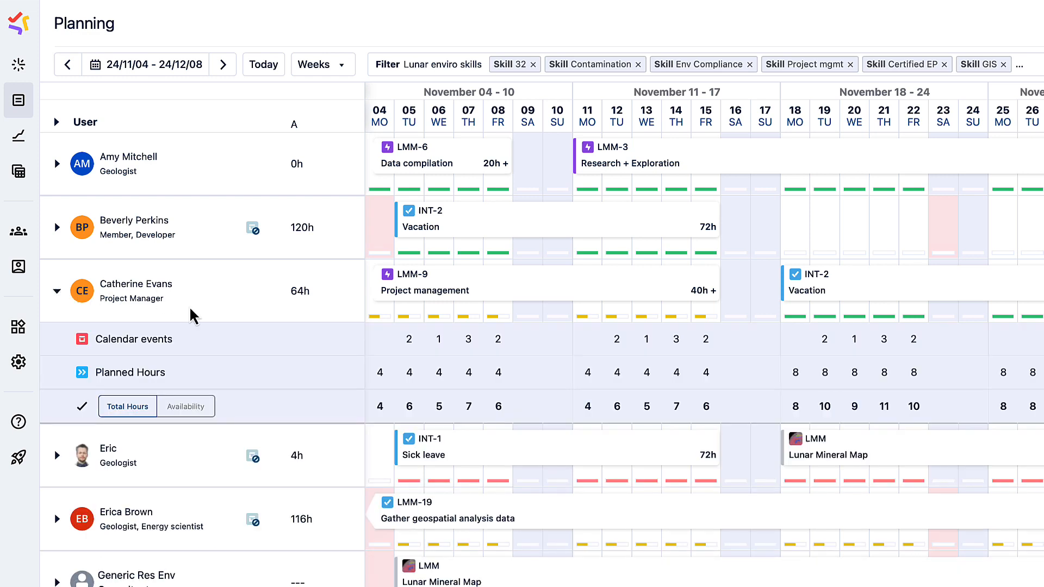
mouse_move(258, 404)
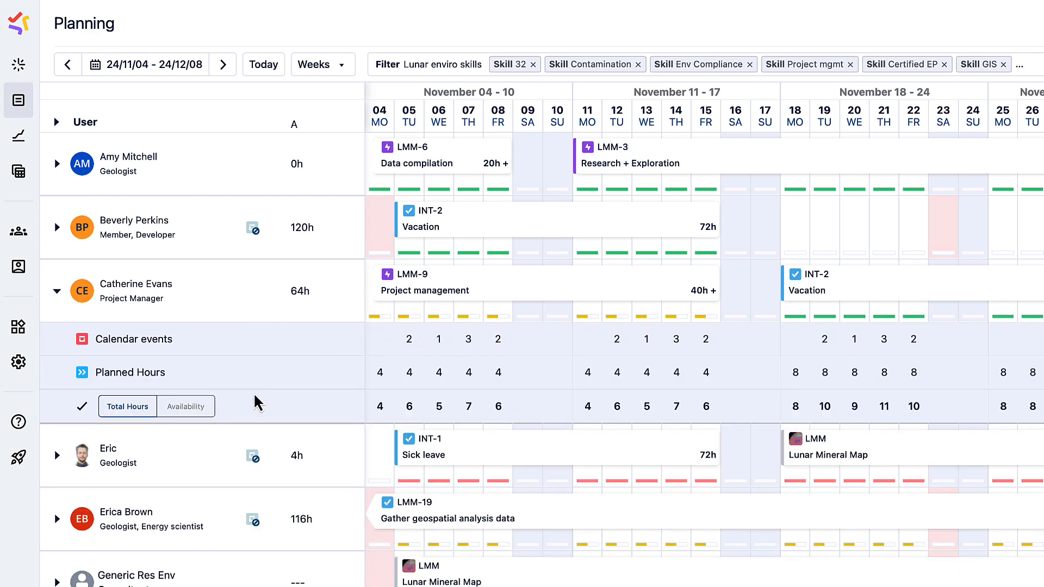
click(185, 406)
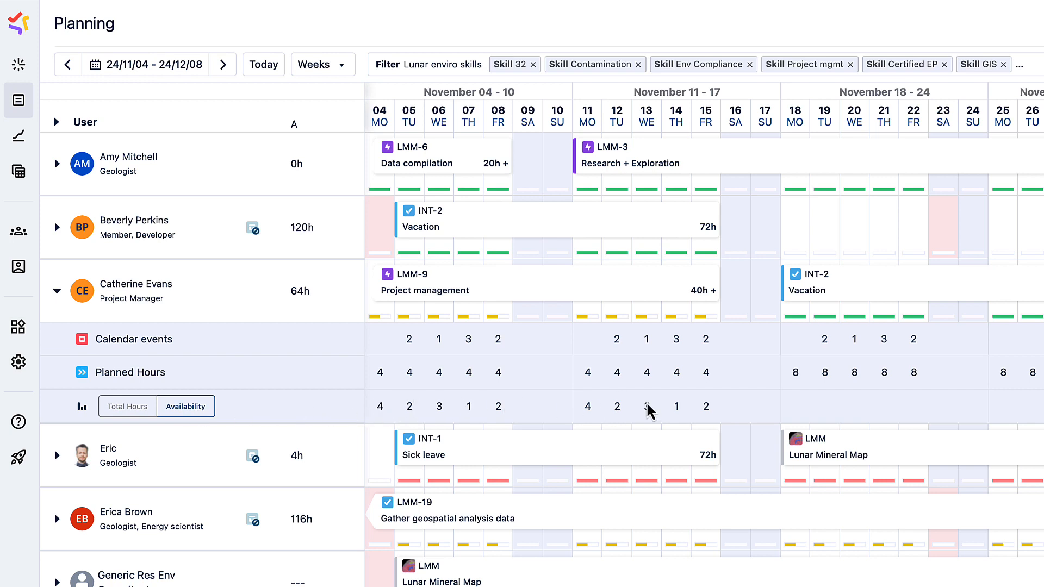
mouse_move(525, 277)
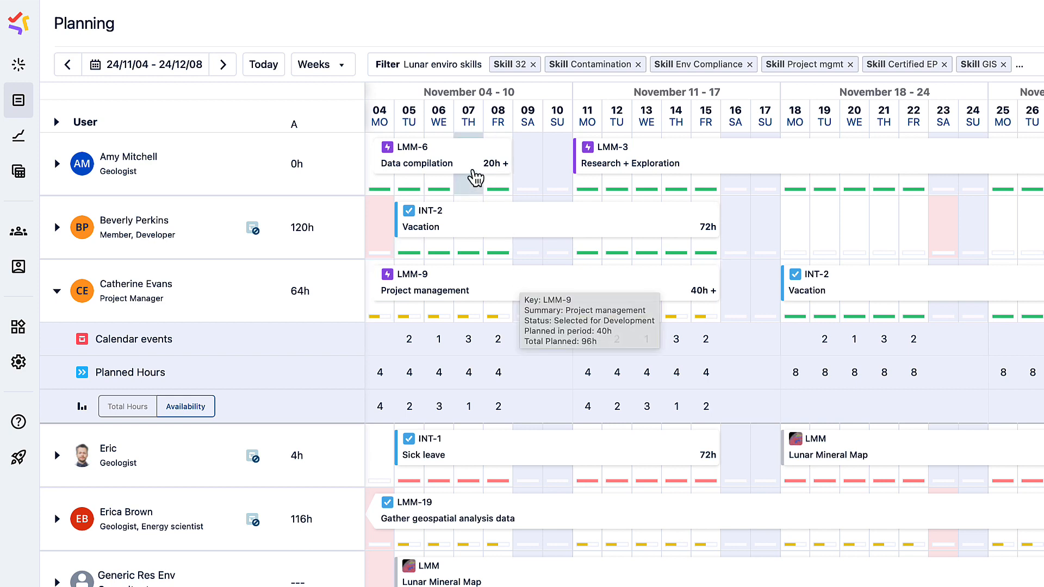
mouse_move(682, 159)
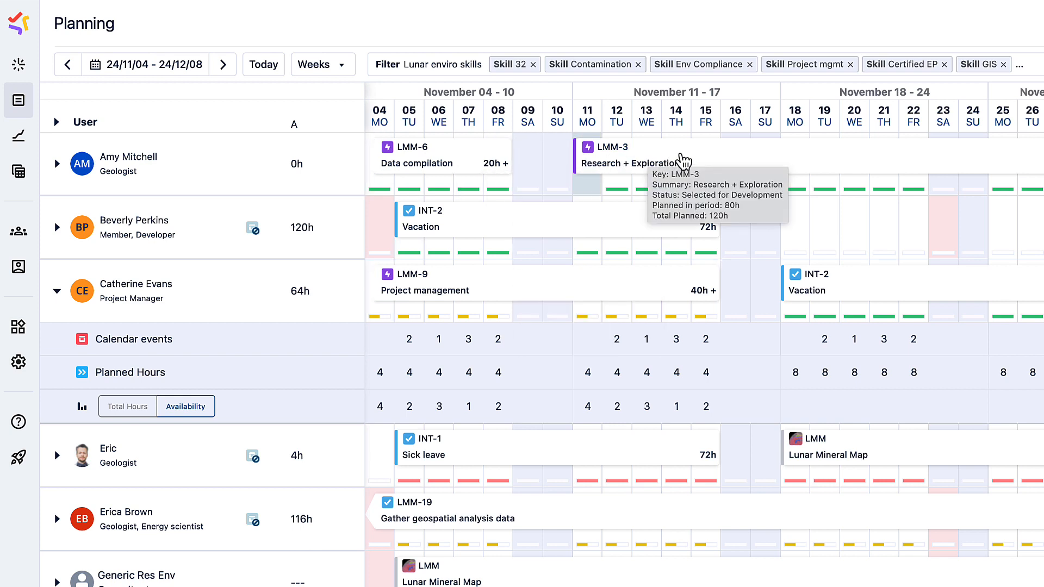
mouse_move(685, 158)
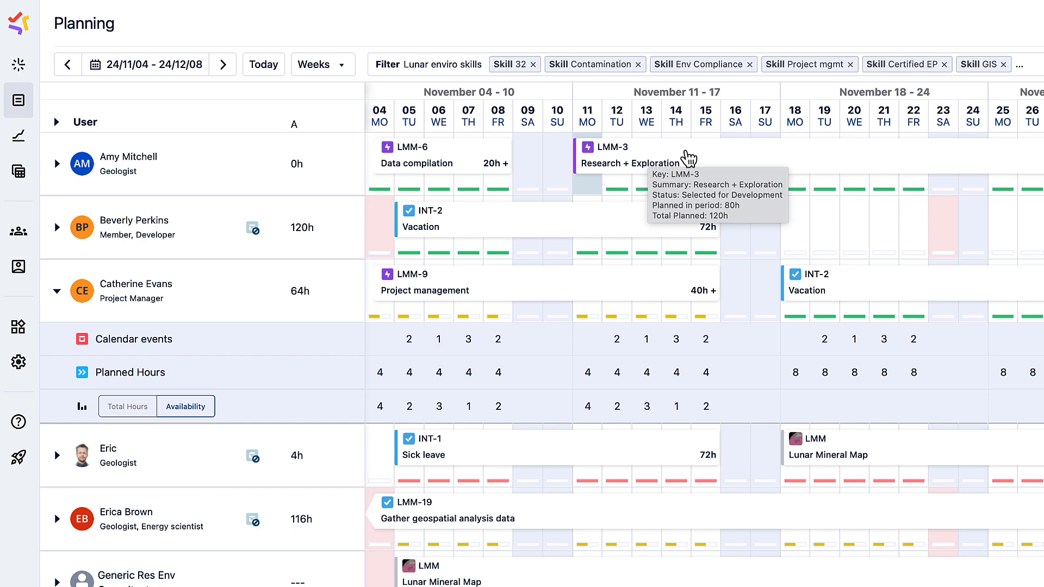
scroll(down, 3)
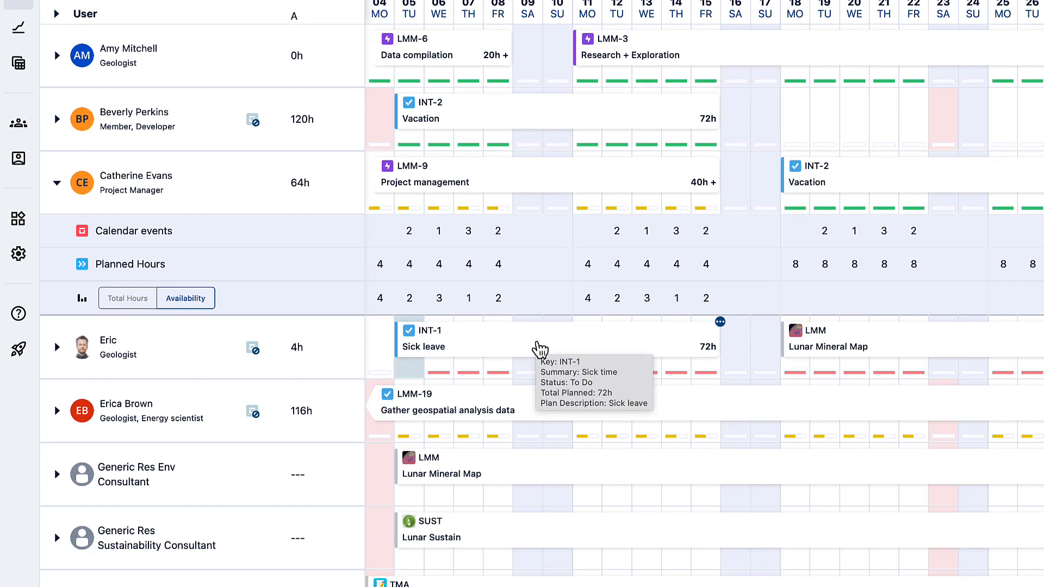
scroll(down, 3)
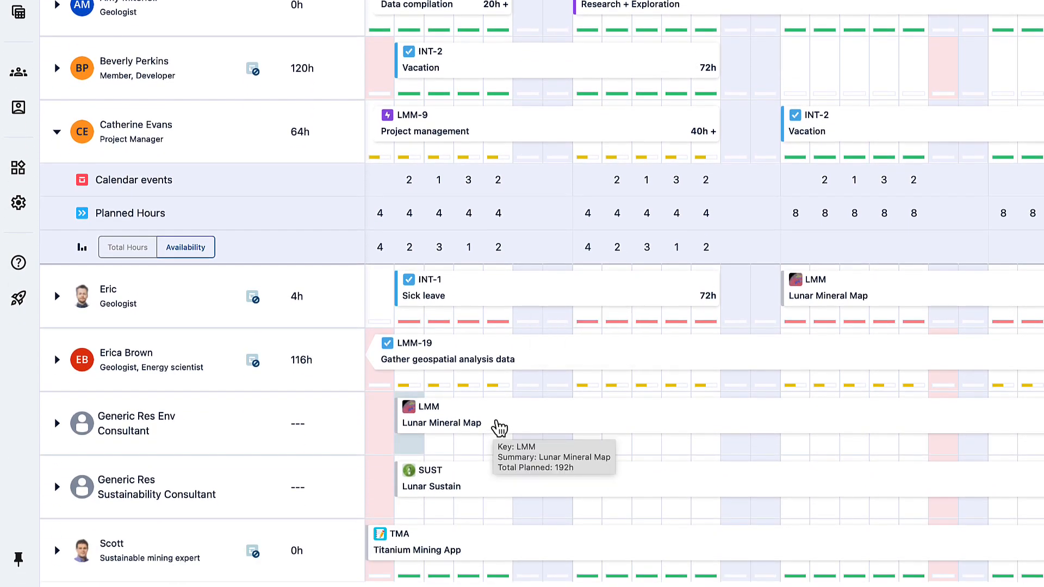
mouse_move(494, 480)
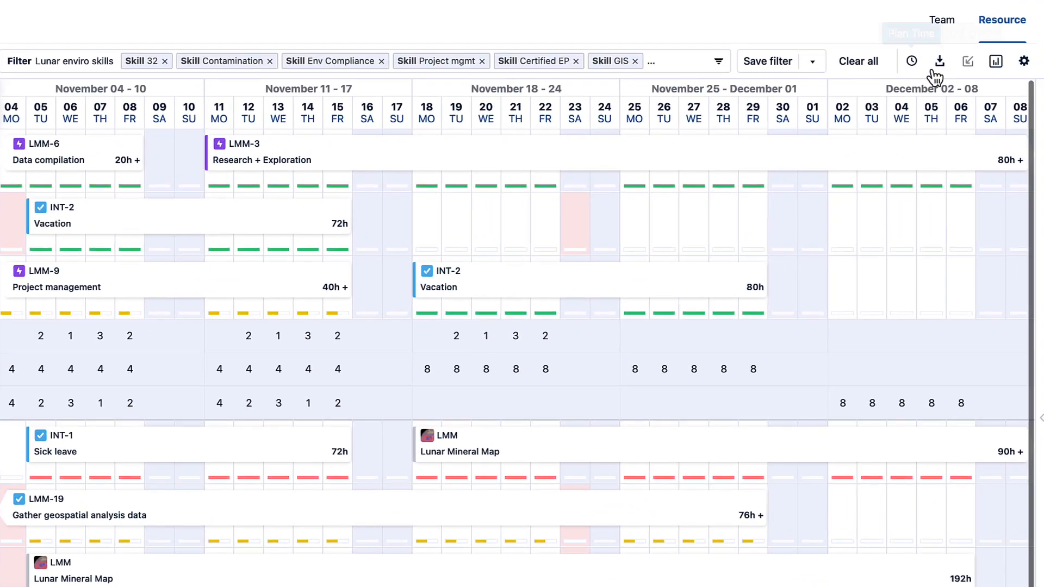
mouse_move(939, 61)
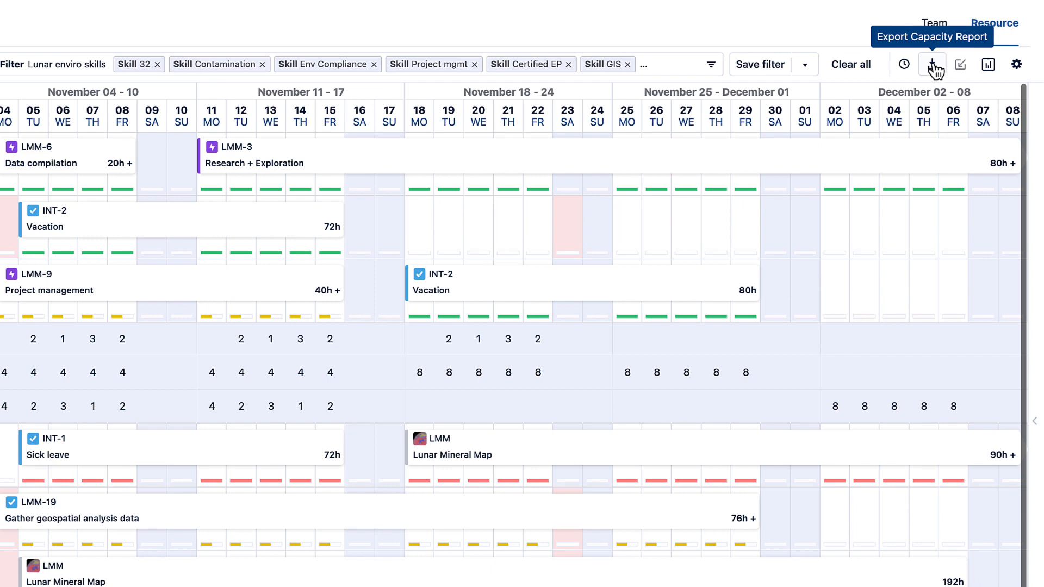
Step: Open the filtered resource plan as a Planned Time report grouped by user, project and issue
click(931, 64)
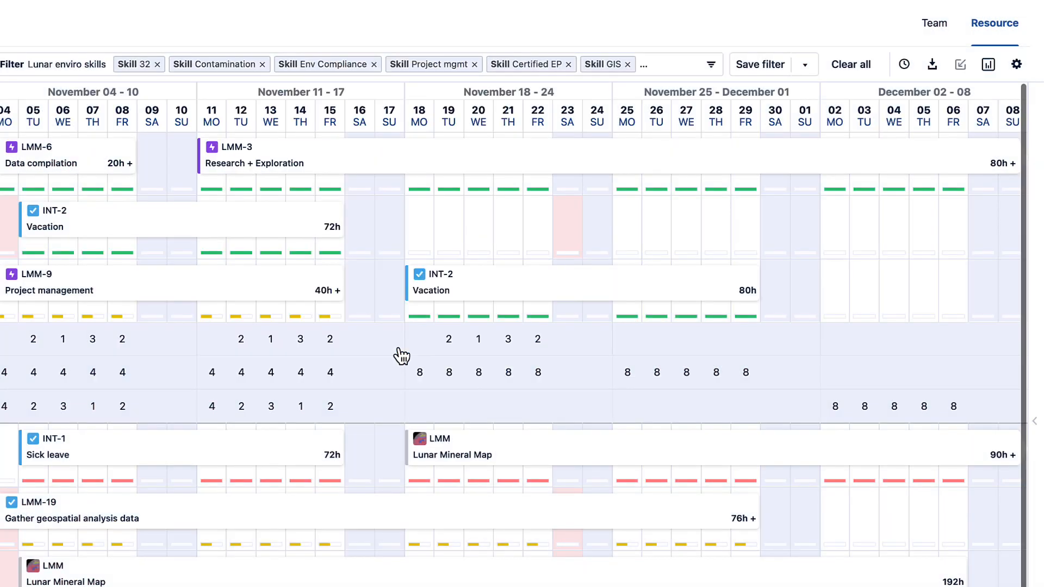
mouse_move(946, 100)
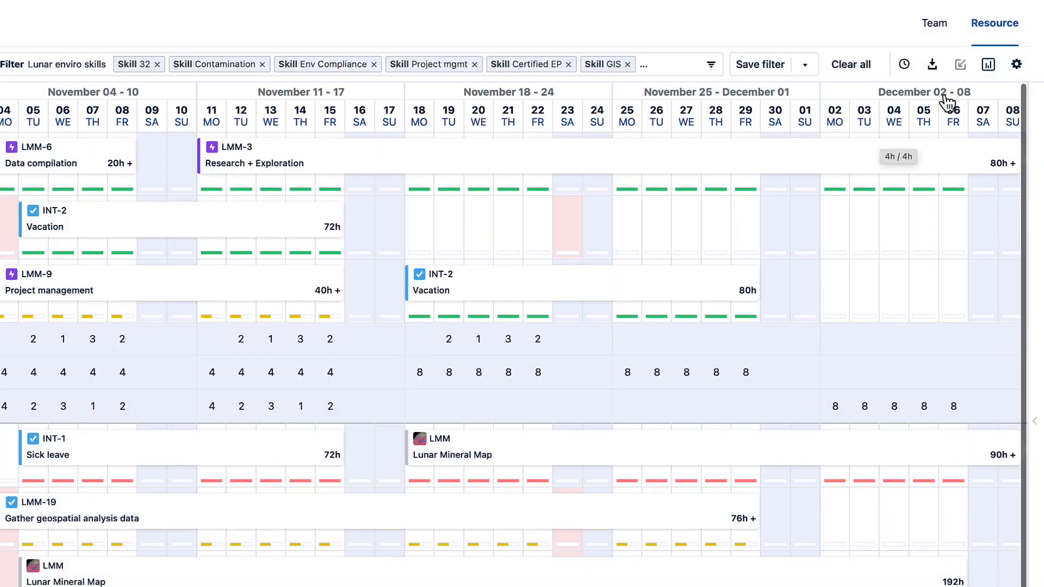
mouse_move(988, 64)
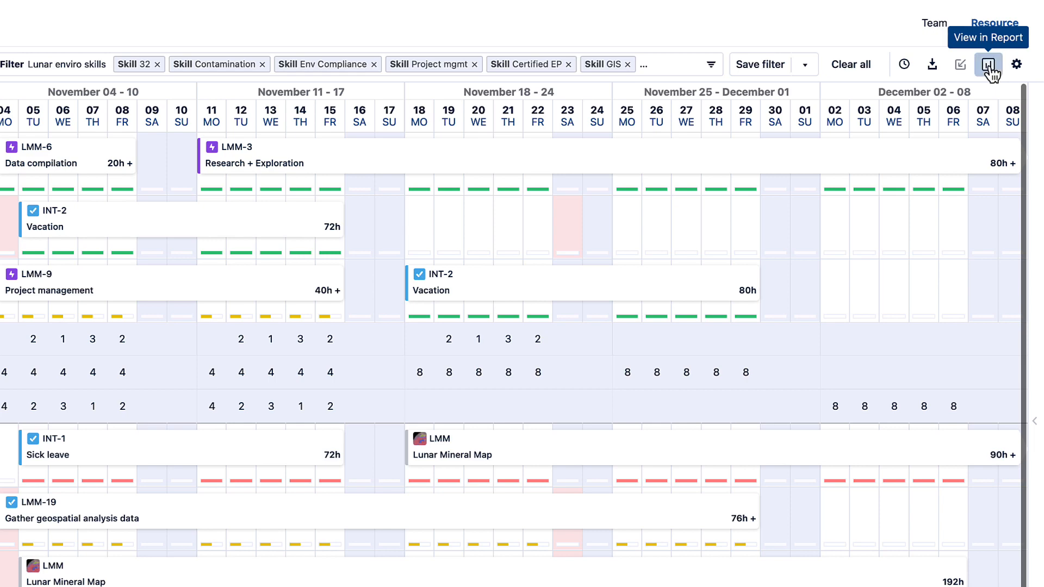
click(989, 65)
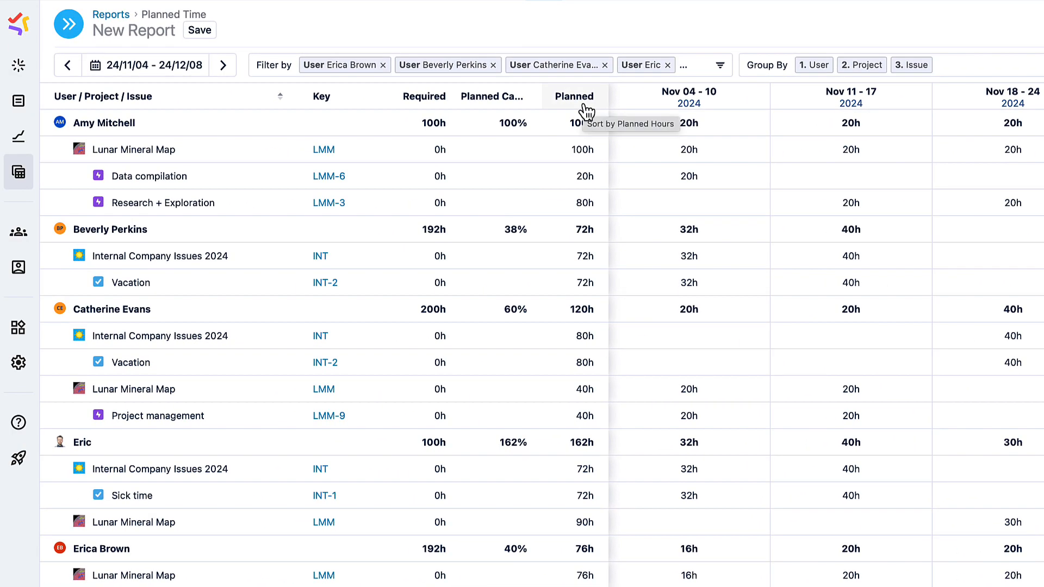
mouse_move(585, 258)
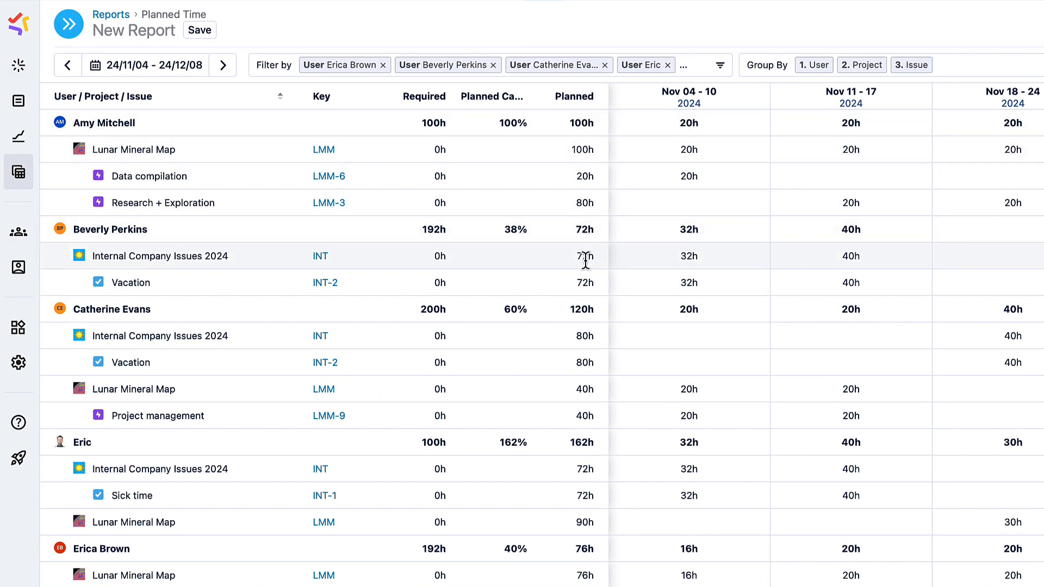
mouse_move(574, 244)
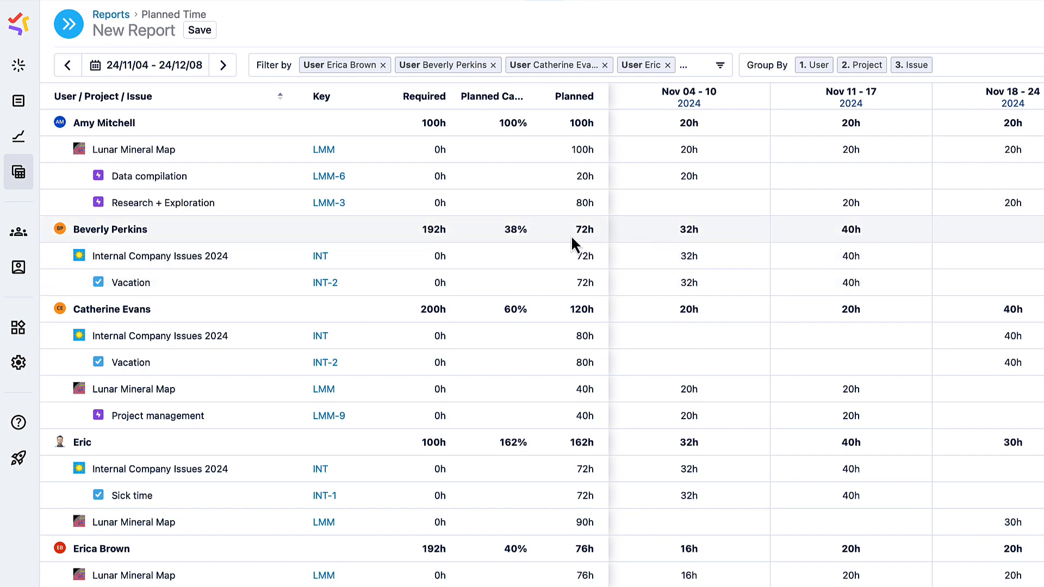
mouse_move(493, 97)
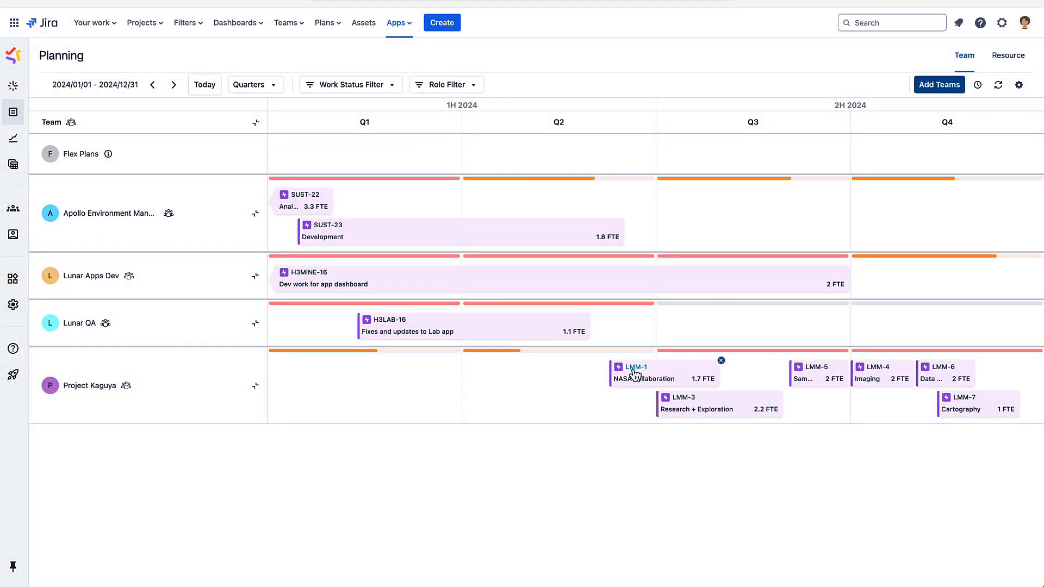
Step: Inspect issue LMM-1 from the Team planning timeline and scroll across the plans
click(634, 371)
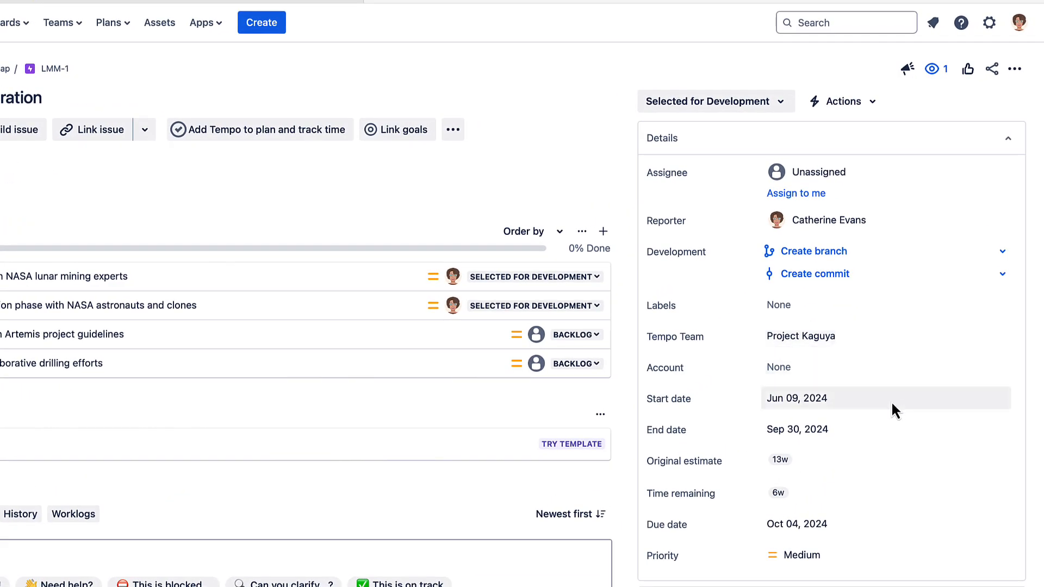
mouse_move(892, 499)
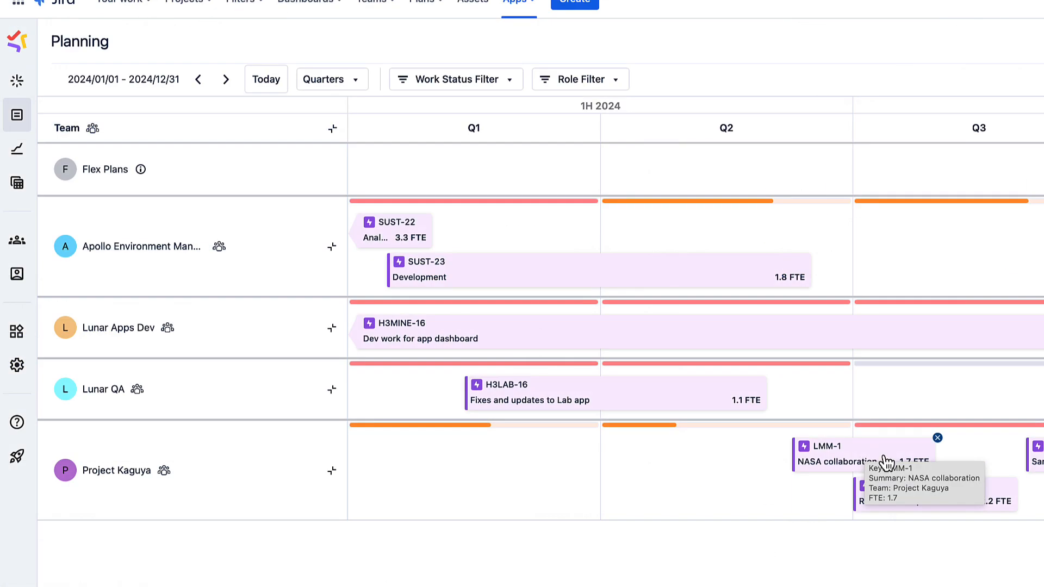
scroll(right, 3)
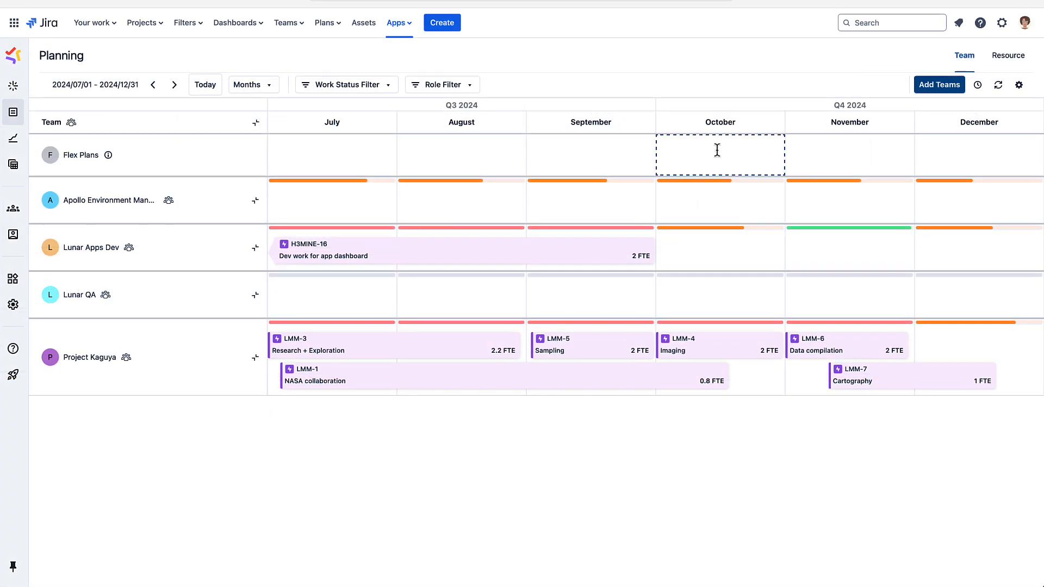
Step: Create flex plan 'Sustainability work', 2024/10/01–2024/12/31 at 3 FTE
click(718, 155)
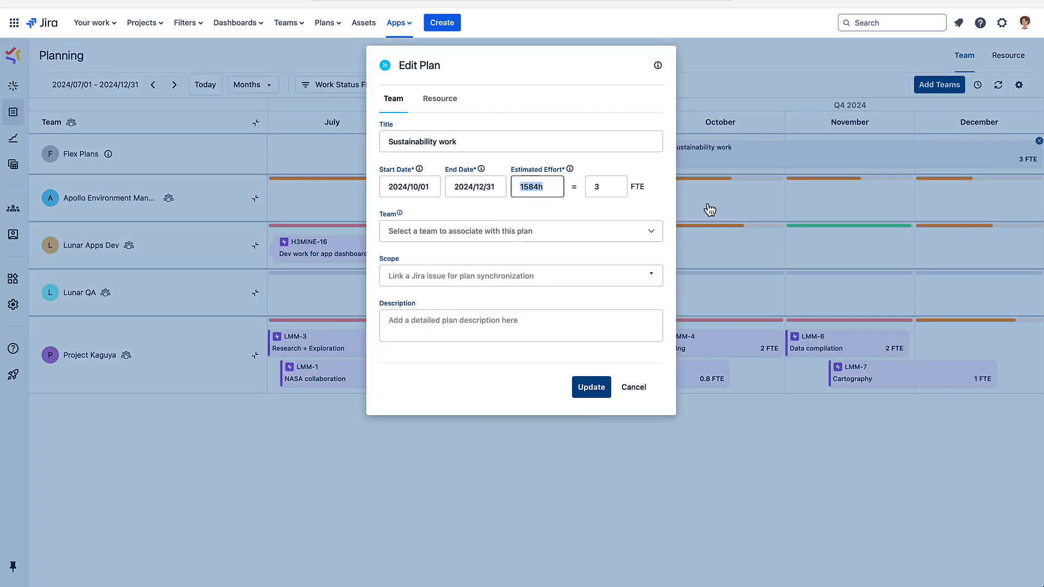
click(590, 387)
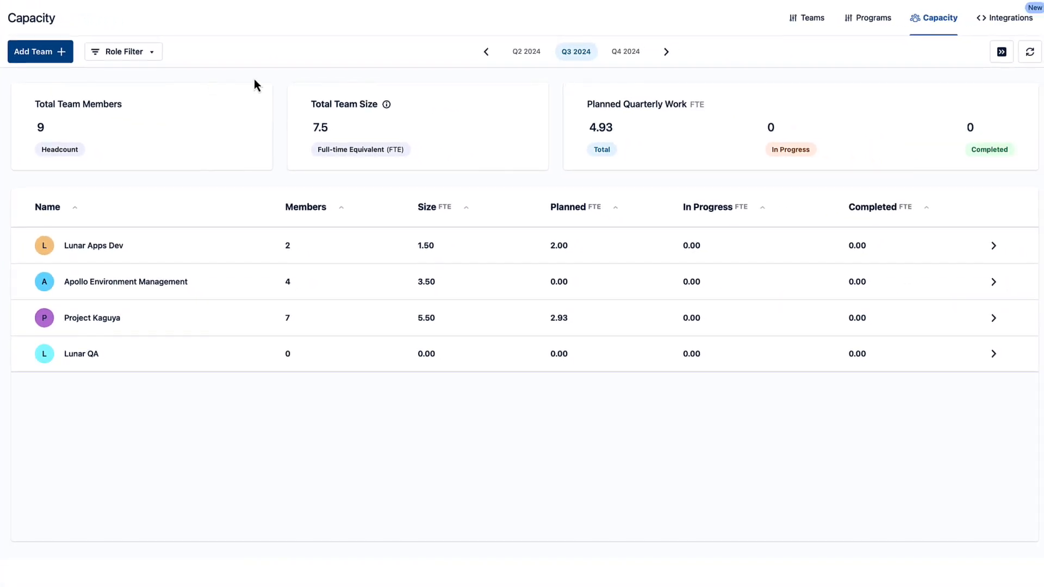
mouse_move(575, 68)
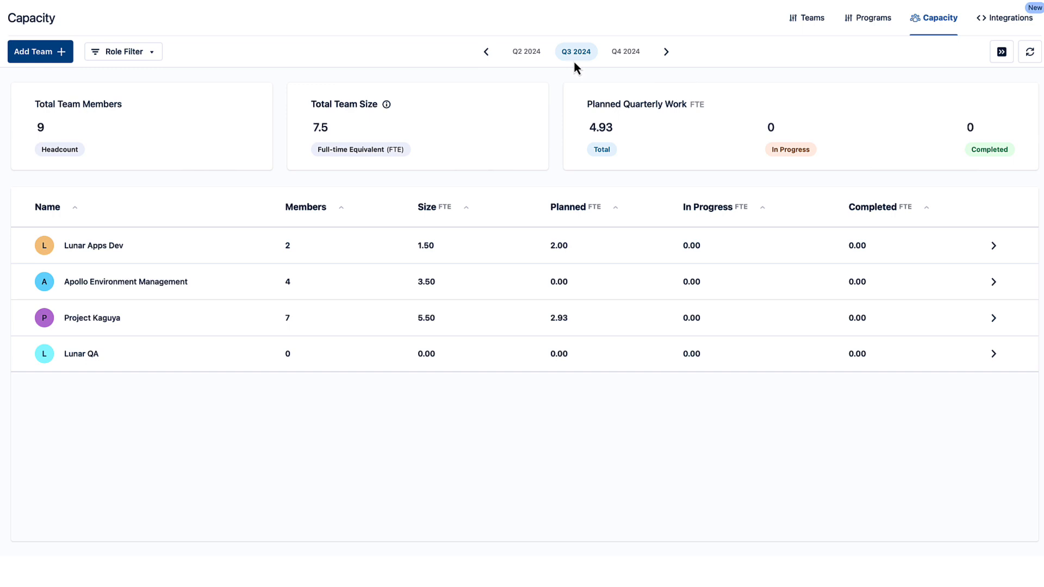
mouse_move(625, 51)
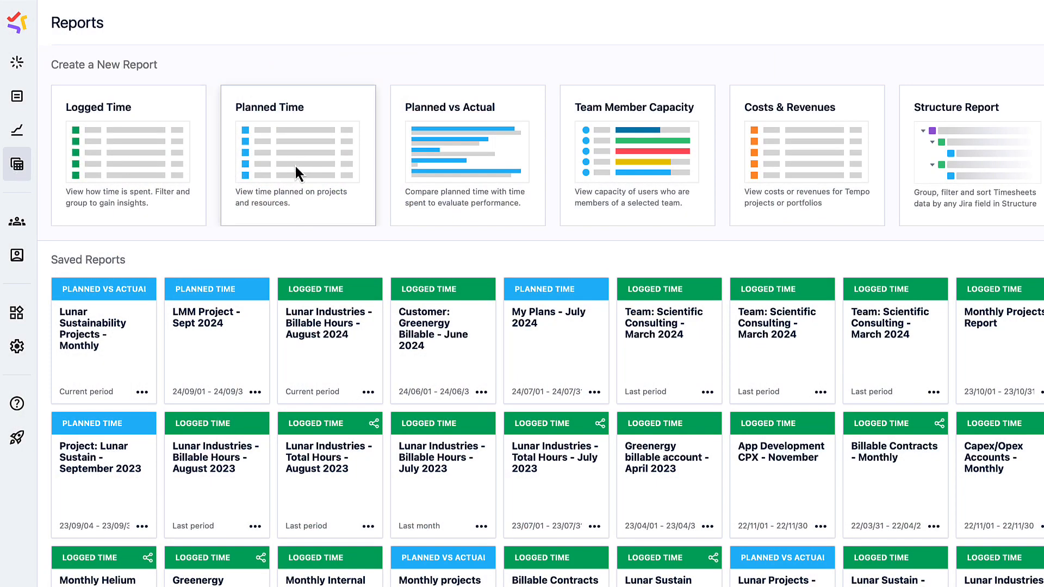
Step: View the LMM Project – Sept 2024 report and return to Reports
click(216, 323)
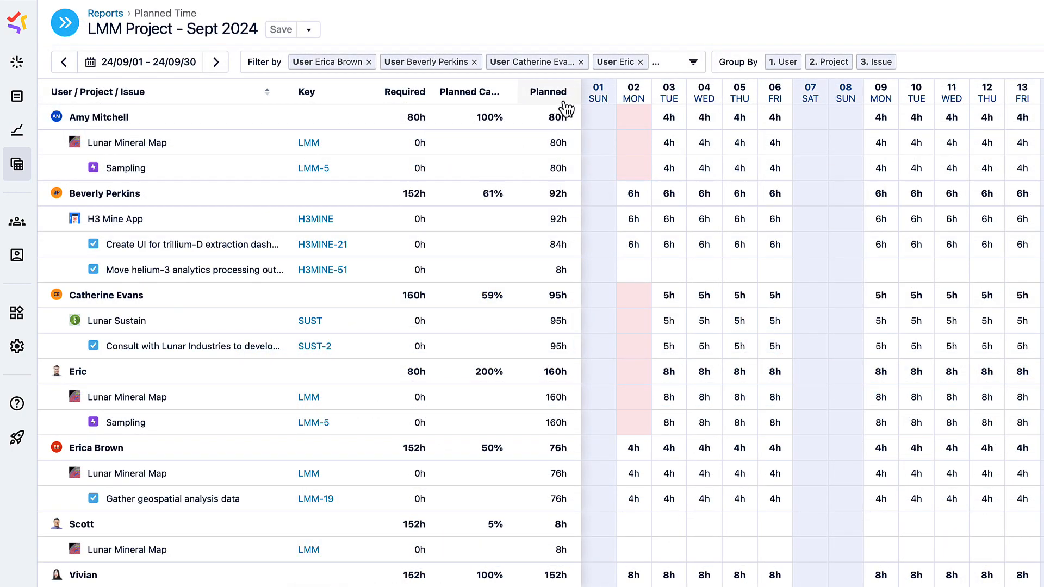
mouse_move(806, 136)
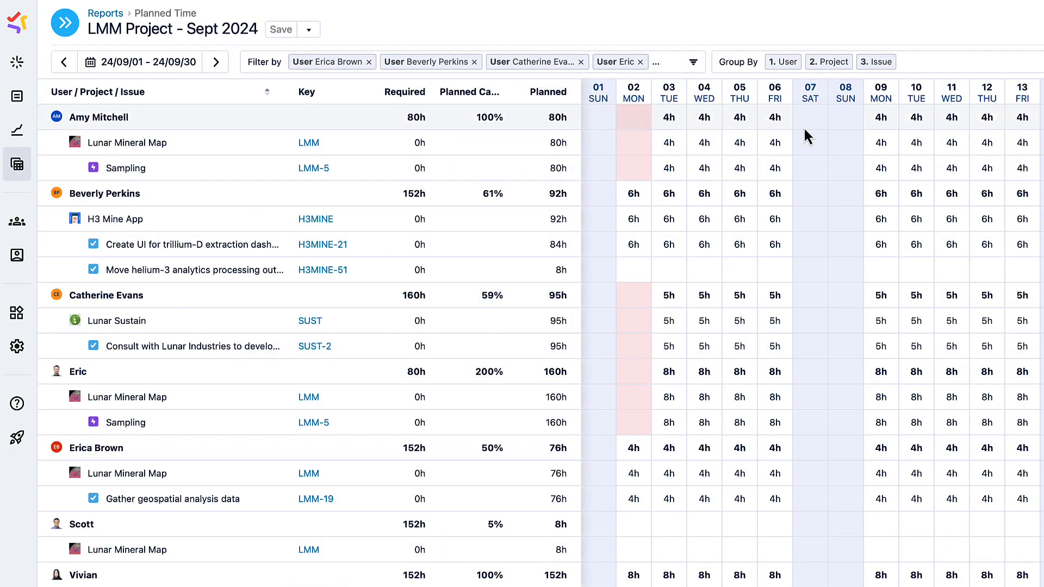
click(104, 13)
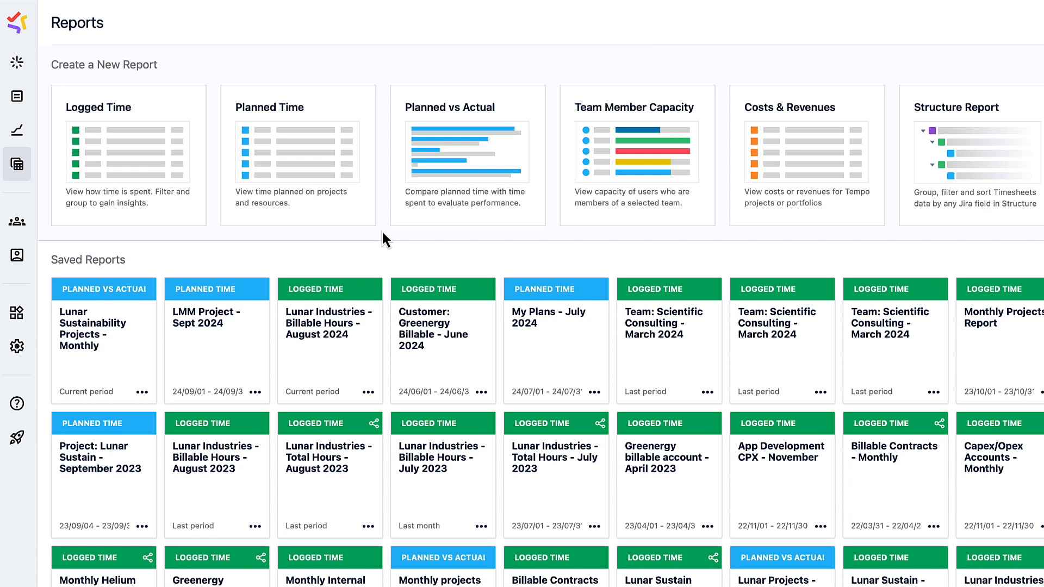
click(466, 156)
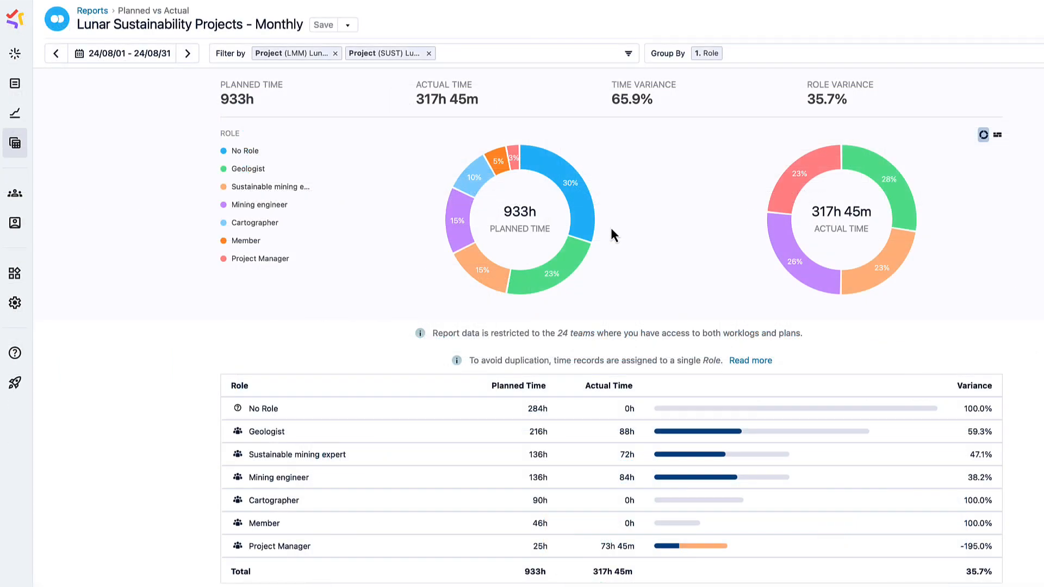
mouse_move(754, 223)
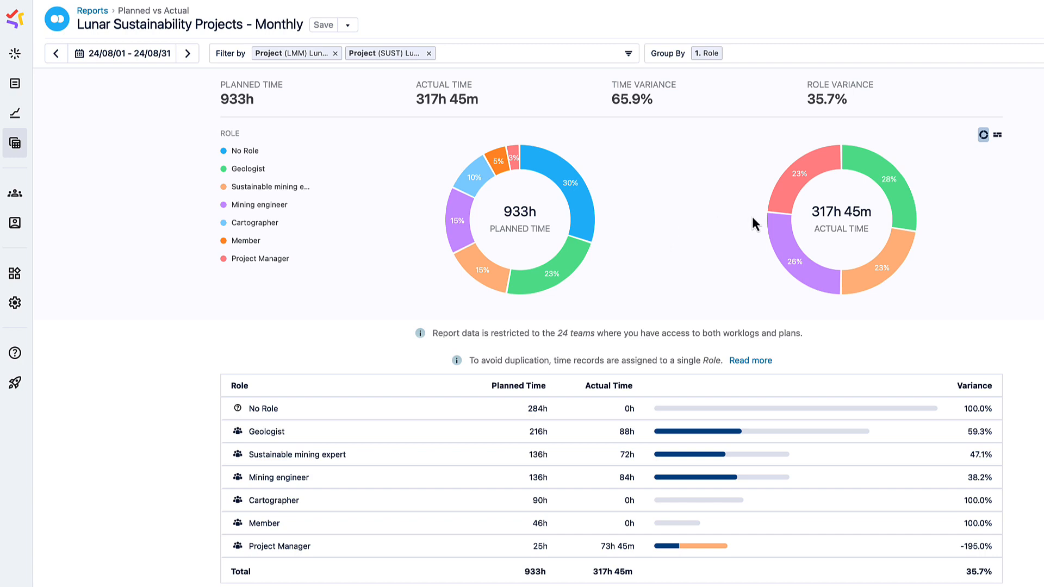
click(93, 10)
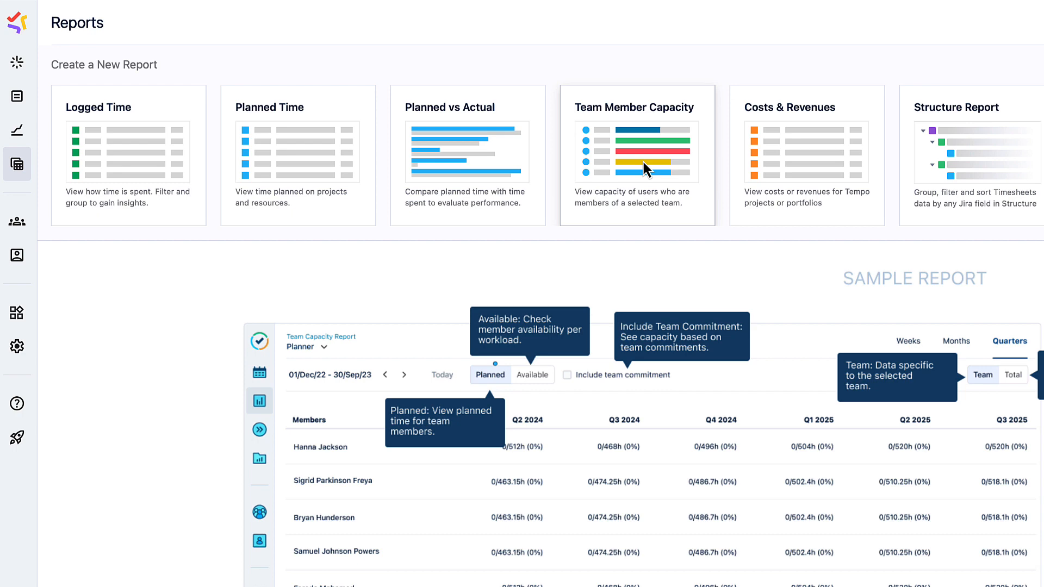
Step: Open the Team Member Capacity report and show Available hours instead of Planned
click(636, 155)
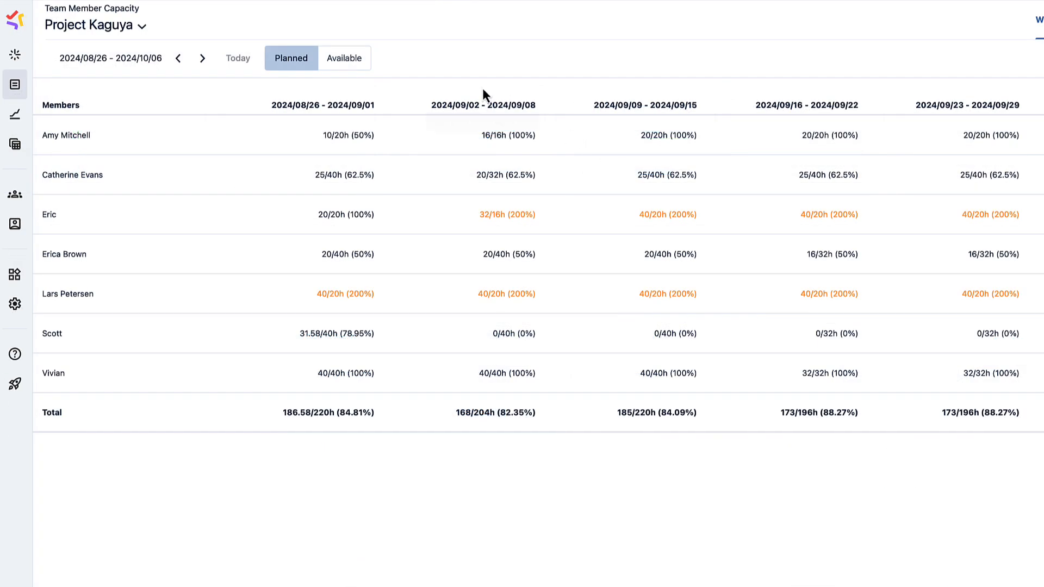
mouse_move(344, 58)
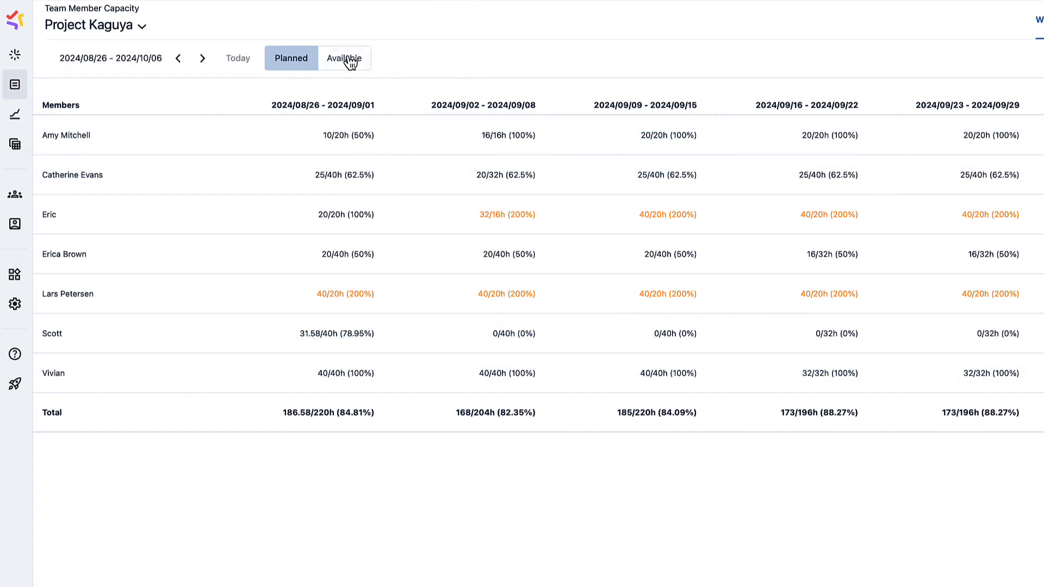
click(344, 58)
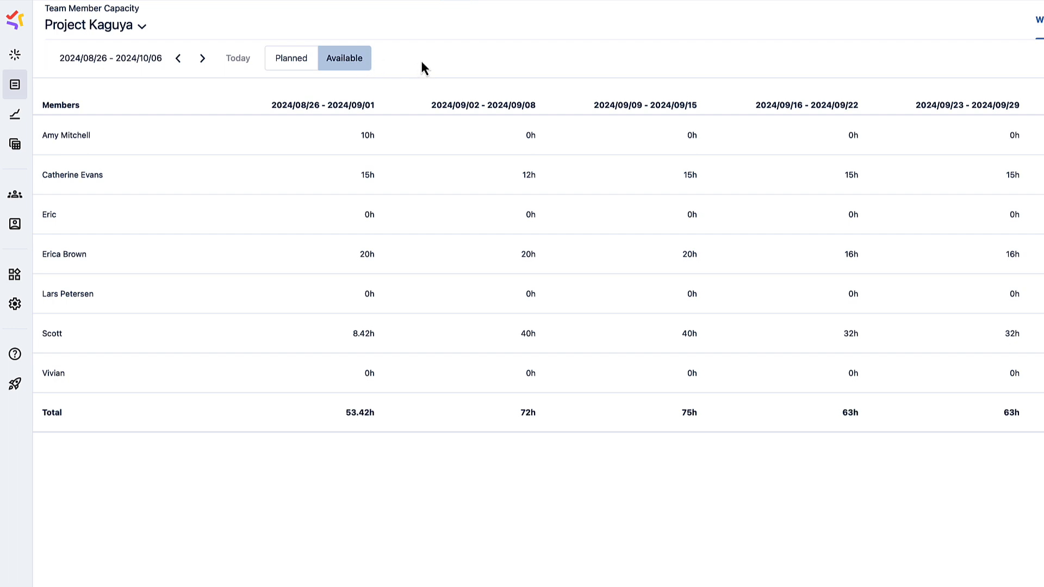